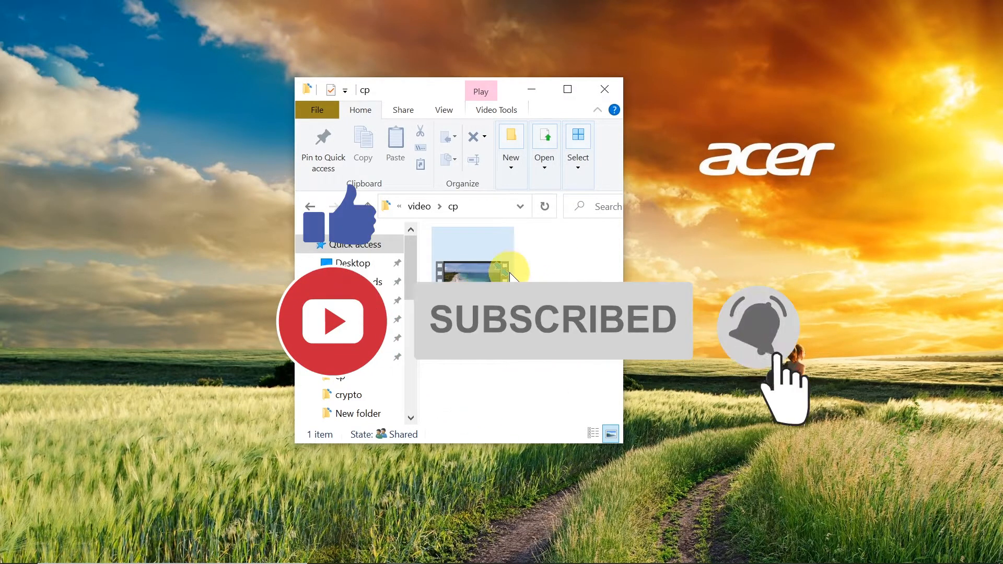
Step: Select the Sea mp4 video file in the cp folder
click(473, 259)
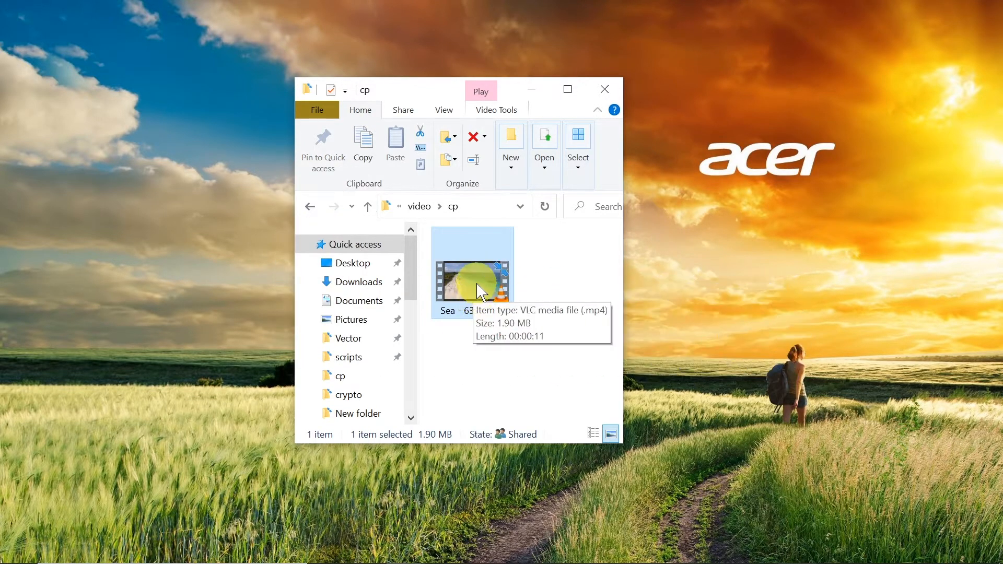
Step: Open Sea - 6399.mp4 in VLC and start playback
double_click(471, 271)
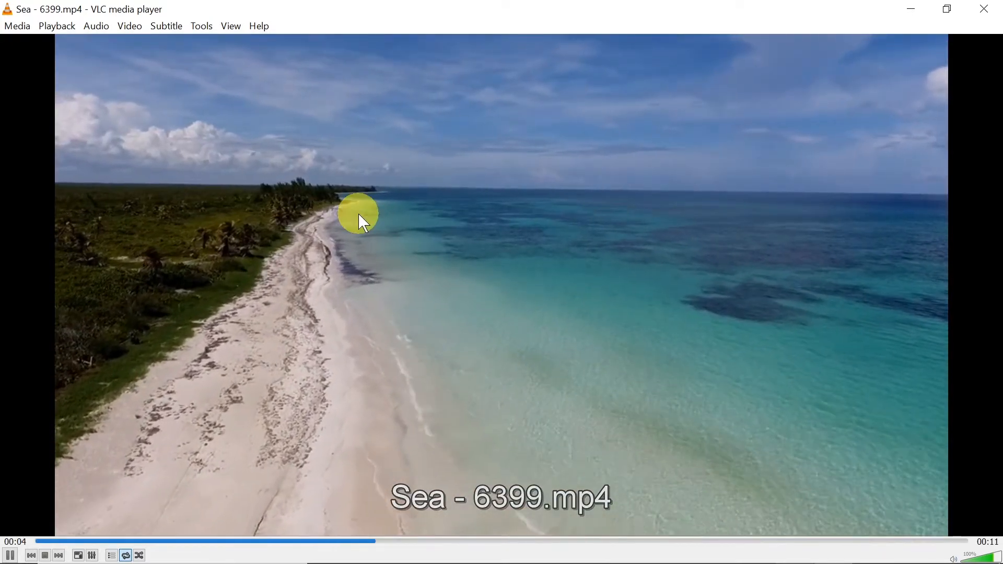
mouse_move(135, 128)
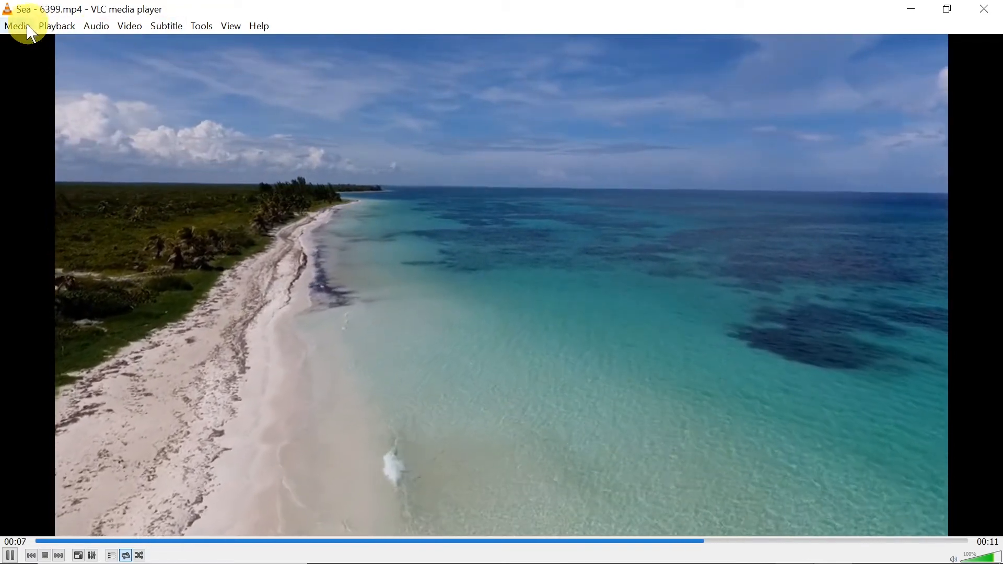
Step: Clear Sea - 6399.mp4 from the Media menu's Open Recent Media list
click(15, 25)
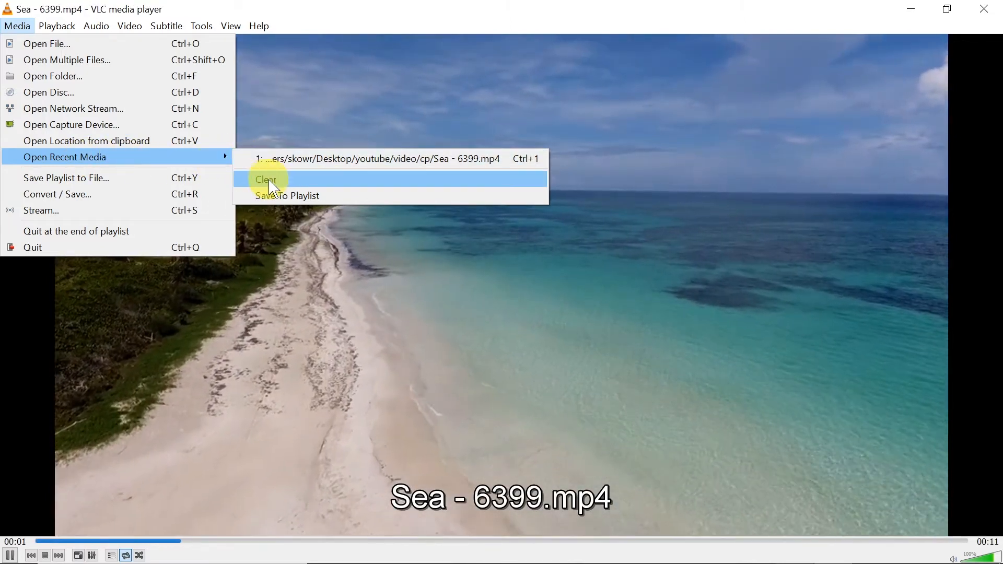
click(265, 180)
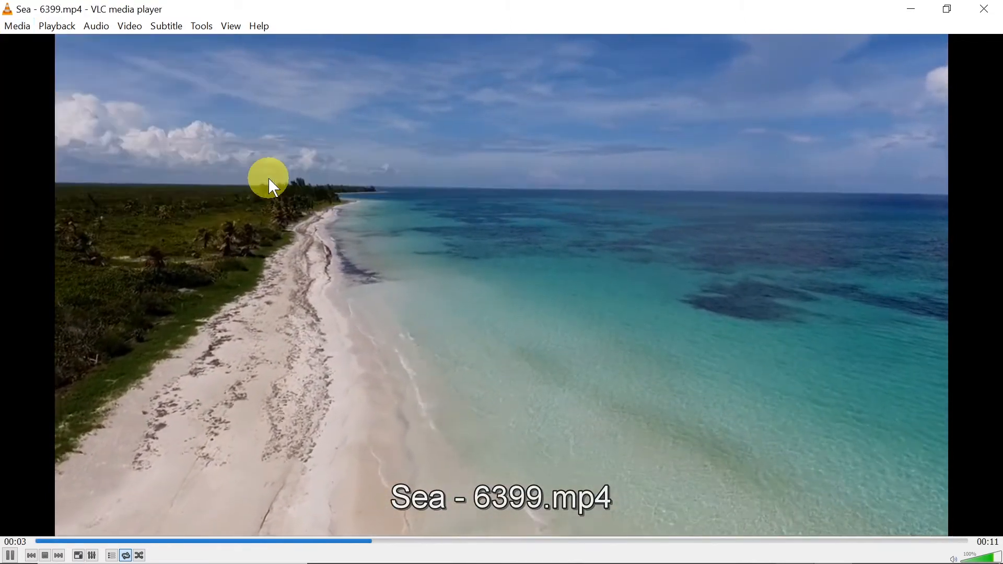
click(17, 26)
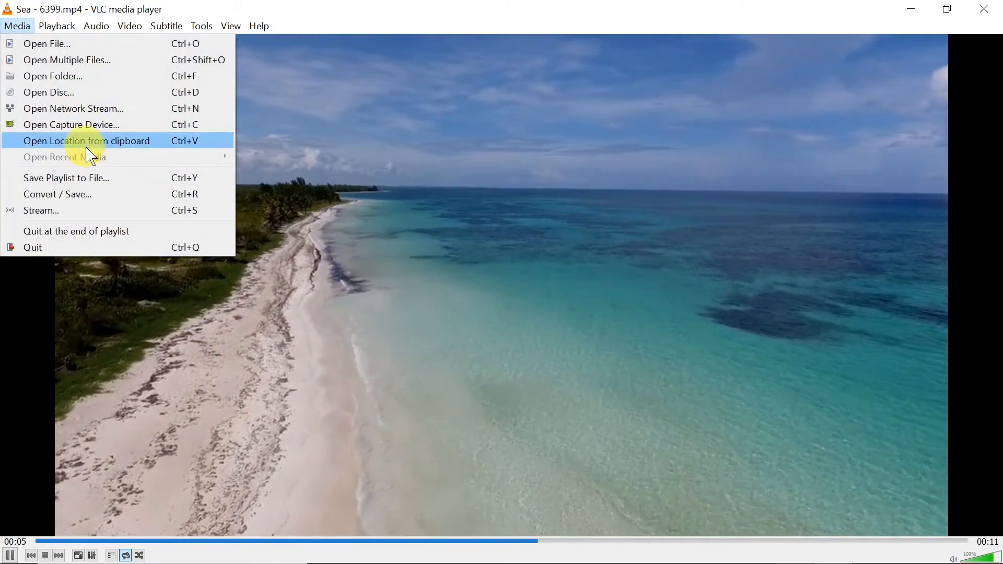
mouse_move(122, 160)
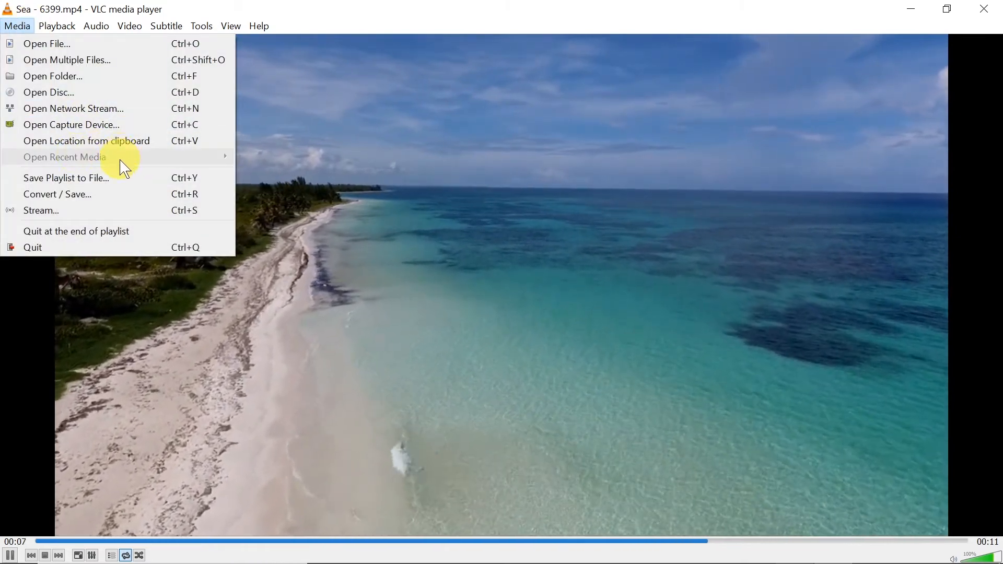
click(542, 191)
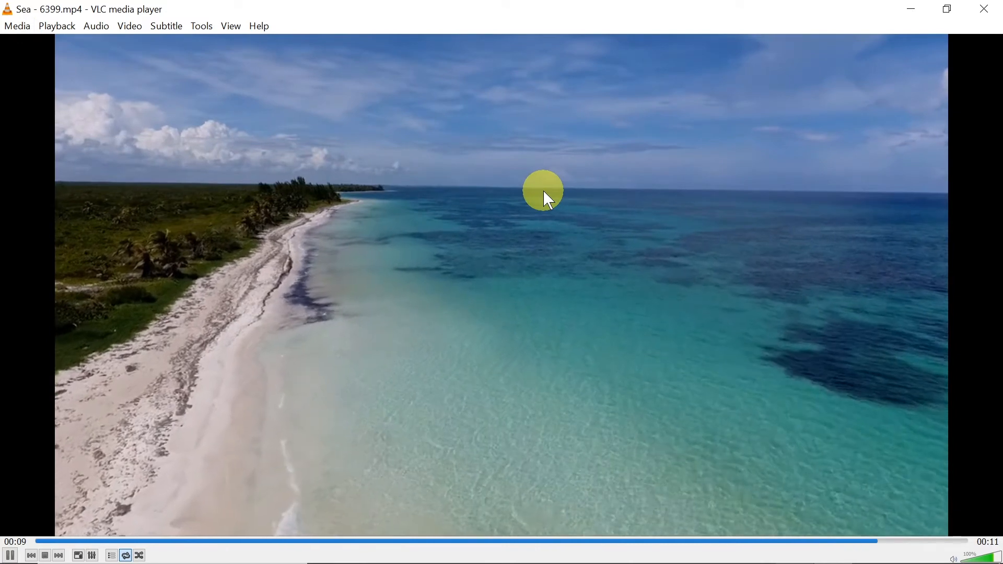